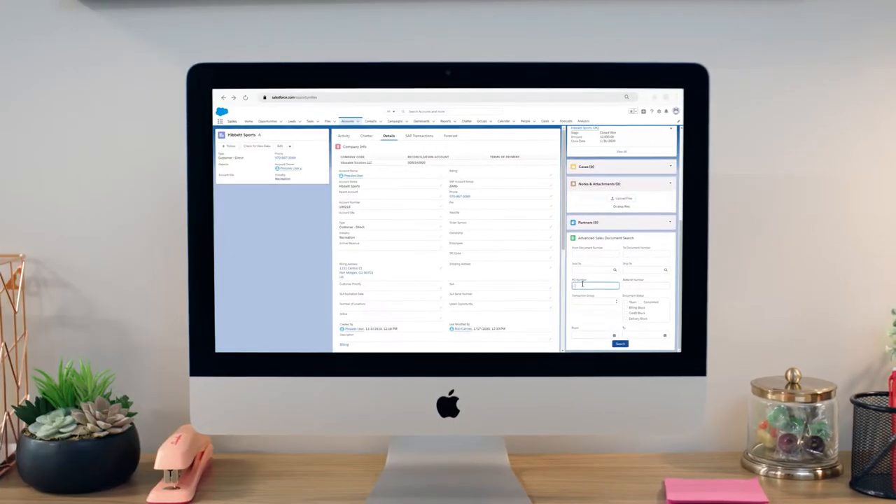
In SAP Transactions, view sales document 15148 details, then open invoice 90039016's item details
click(420, 136)
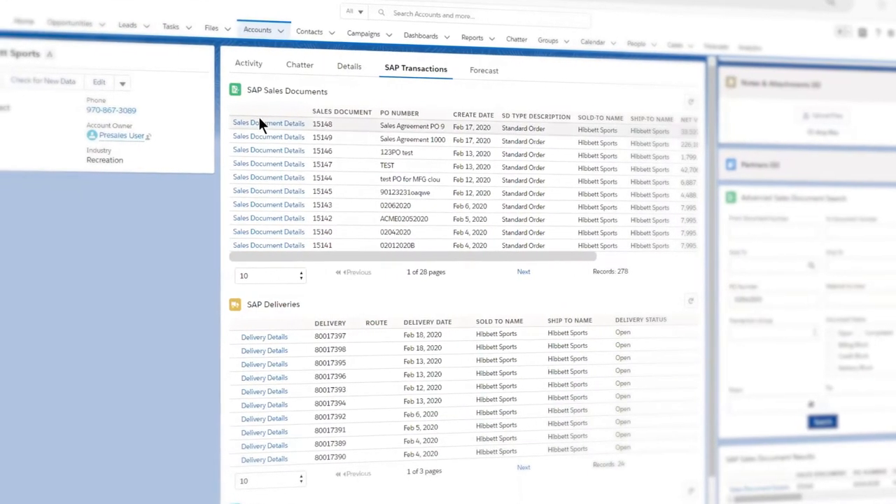
click(268, 123)
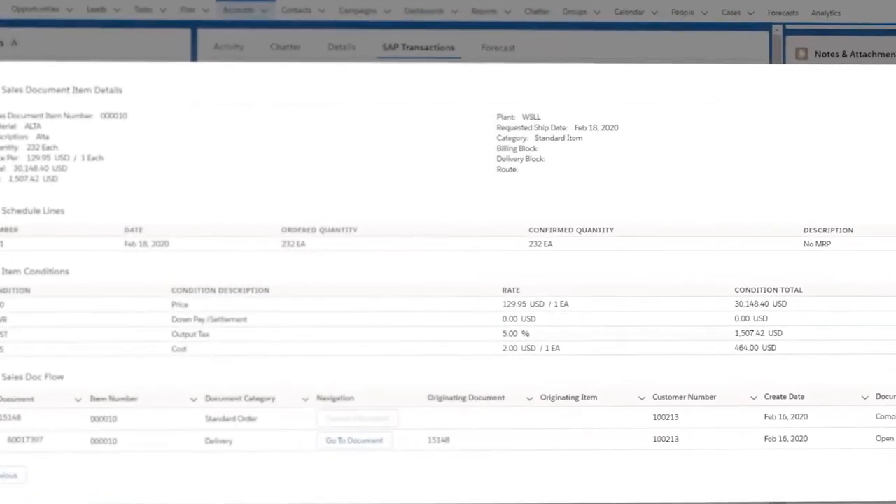
click(353, 440)
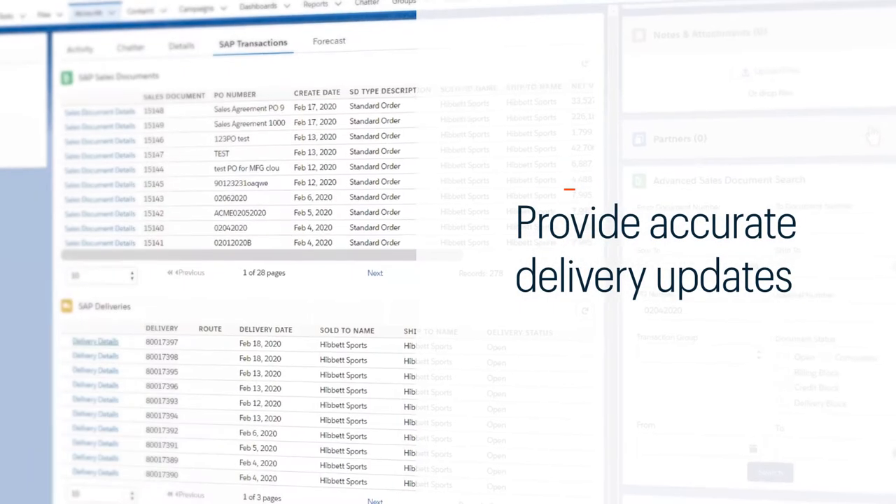
scroll(down, 3)
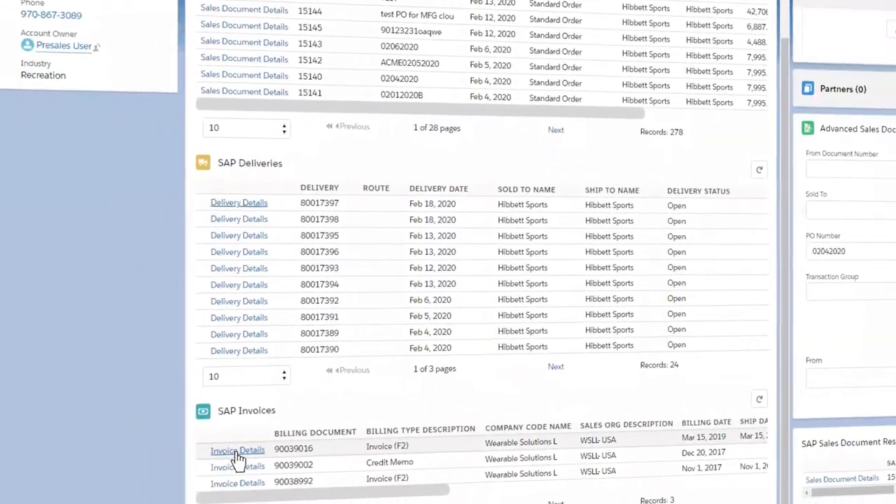
click(238, 451)
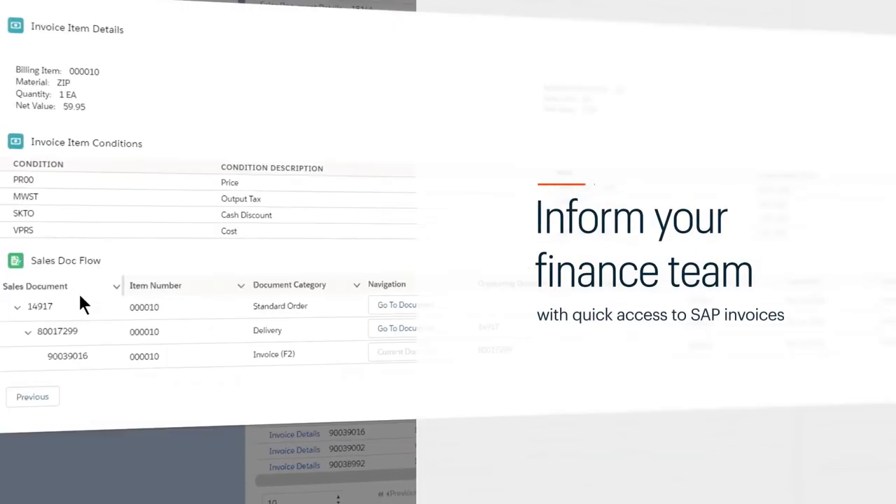